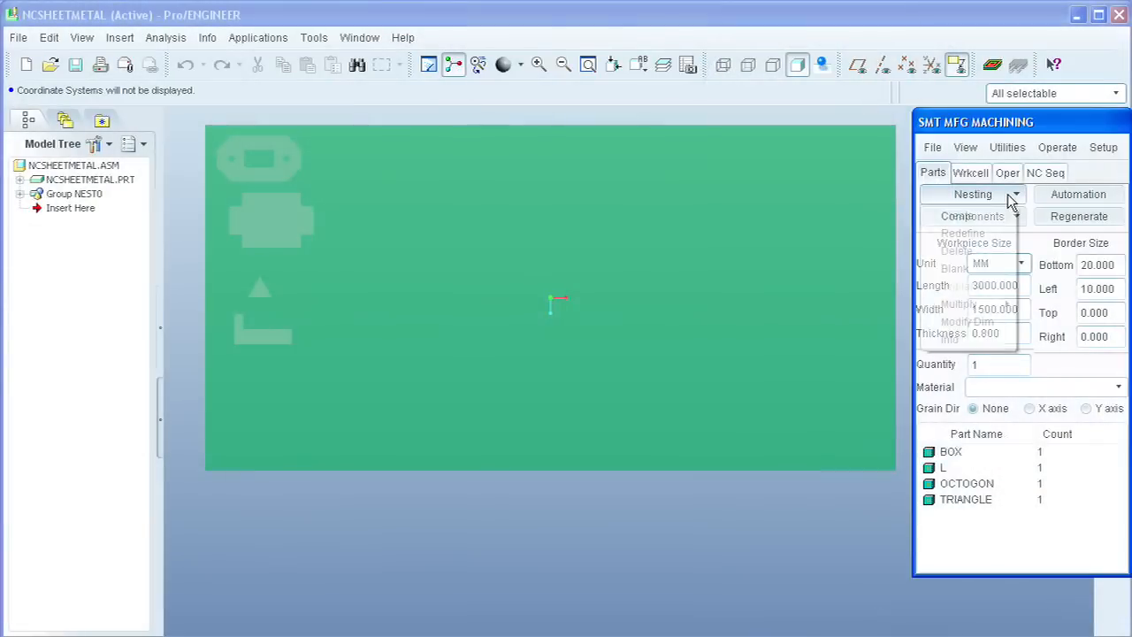
Step: Rerun SMT MFG automation and confirm the repeat for BOX, L, OCTOGON and TRIANGLE
left_click(1015, 194)
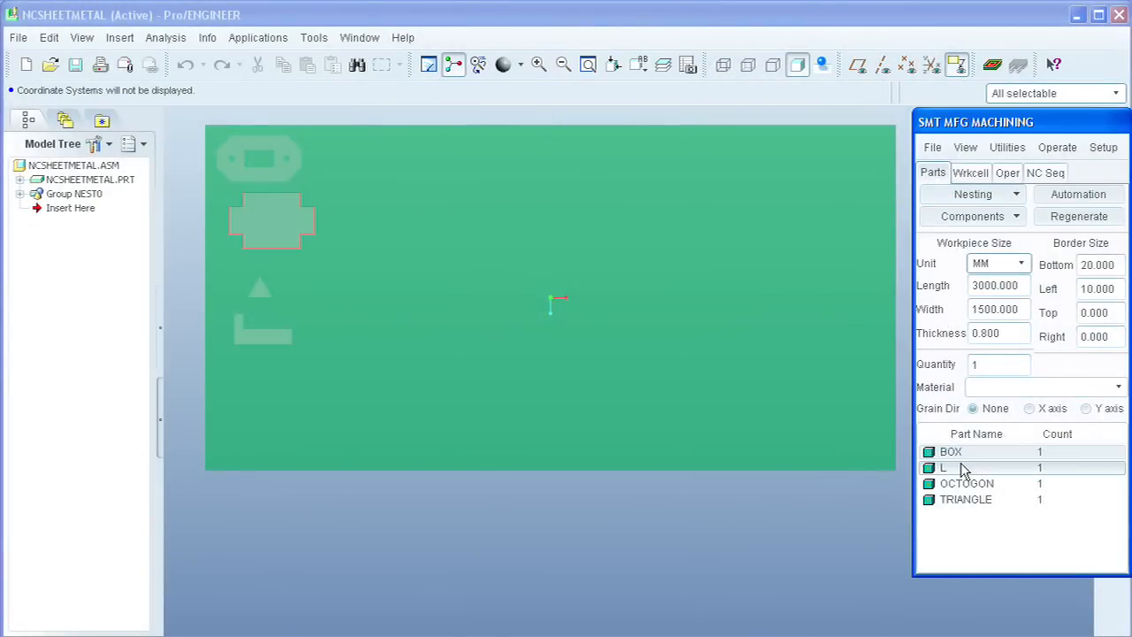
left_click(965, 498)
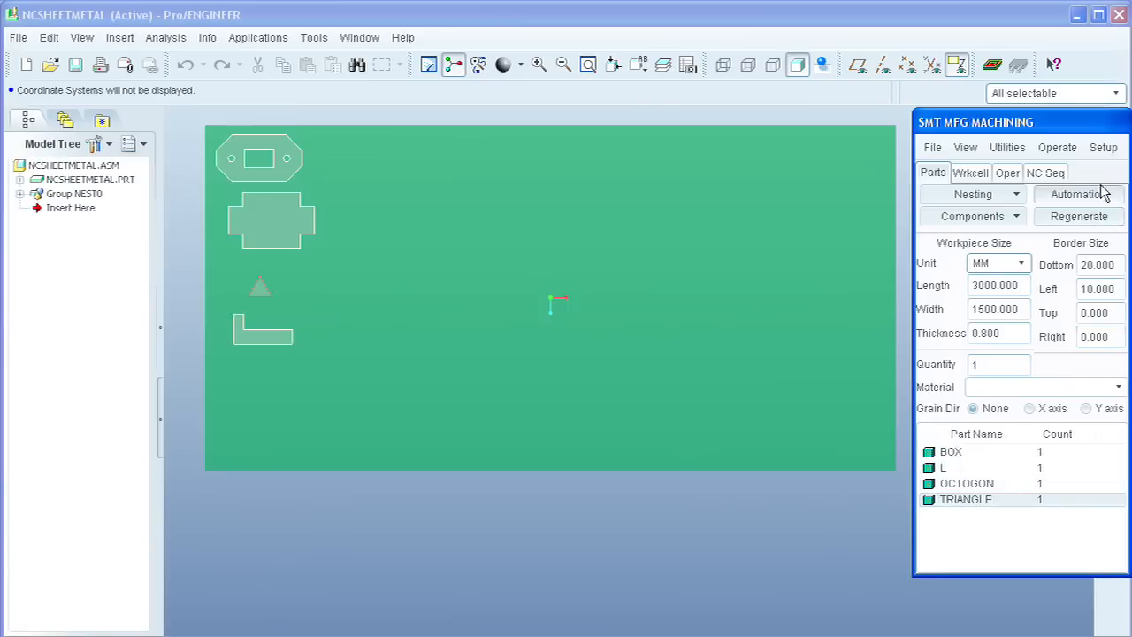
left_click(1078, 194)
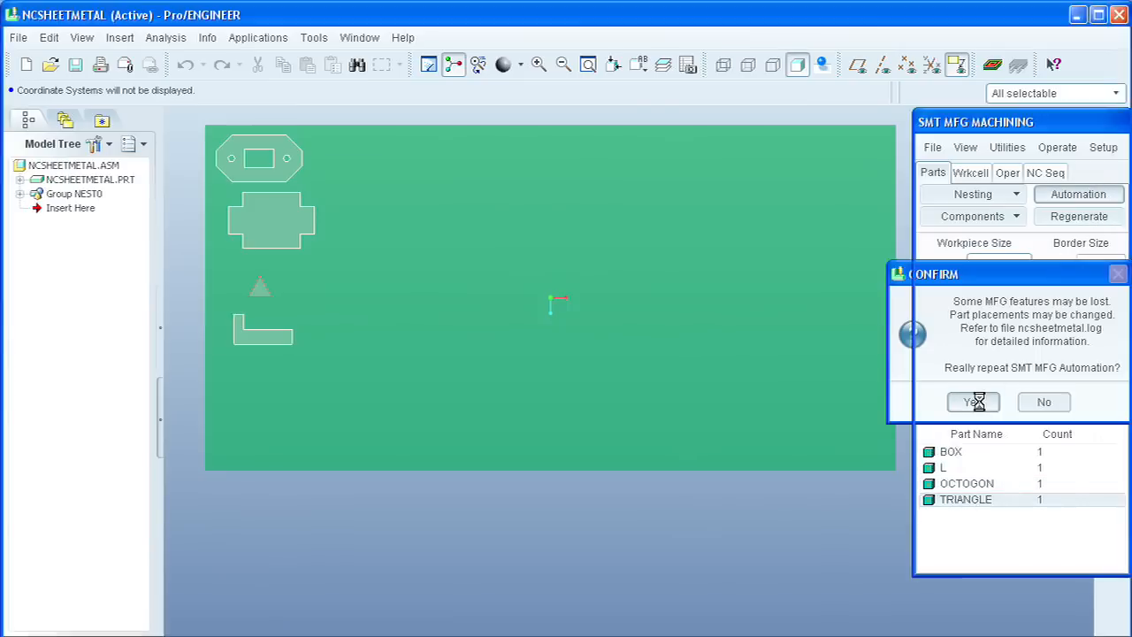
left_click(972, 401)
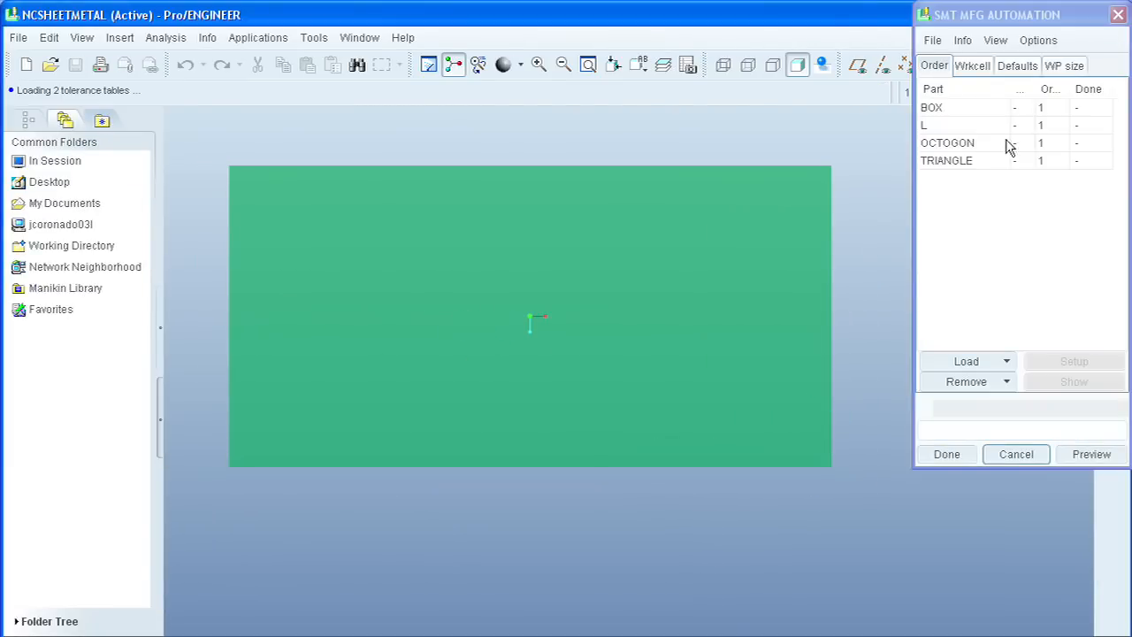
left_click(931, 107)
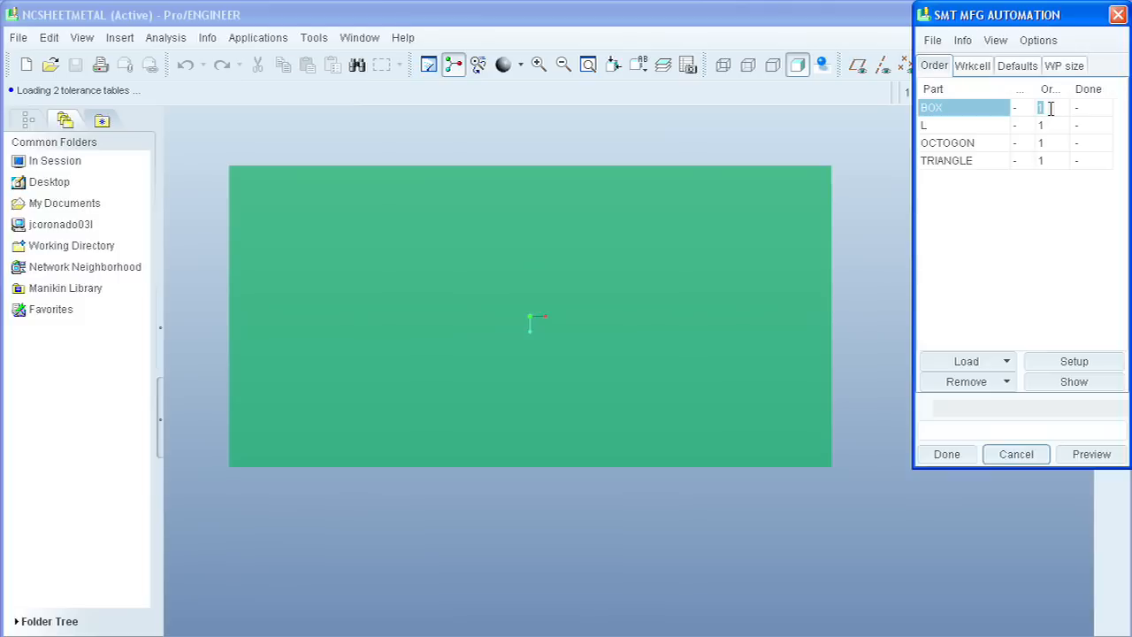